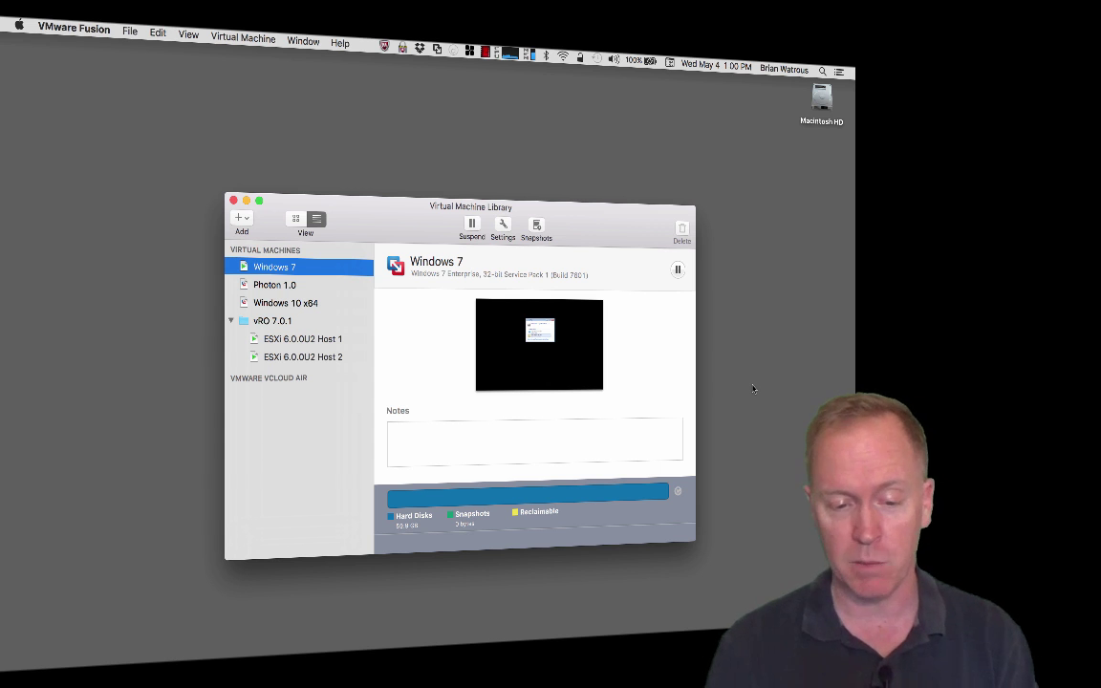
Step: Sign in to vCenter at vc.vvork.info with the administrator credentials
{"action": "left_click", "coordinate": [413, 638]}
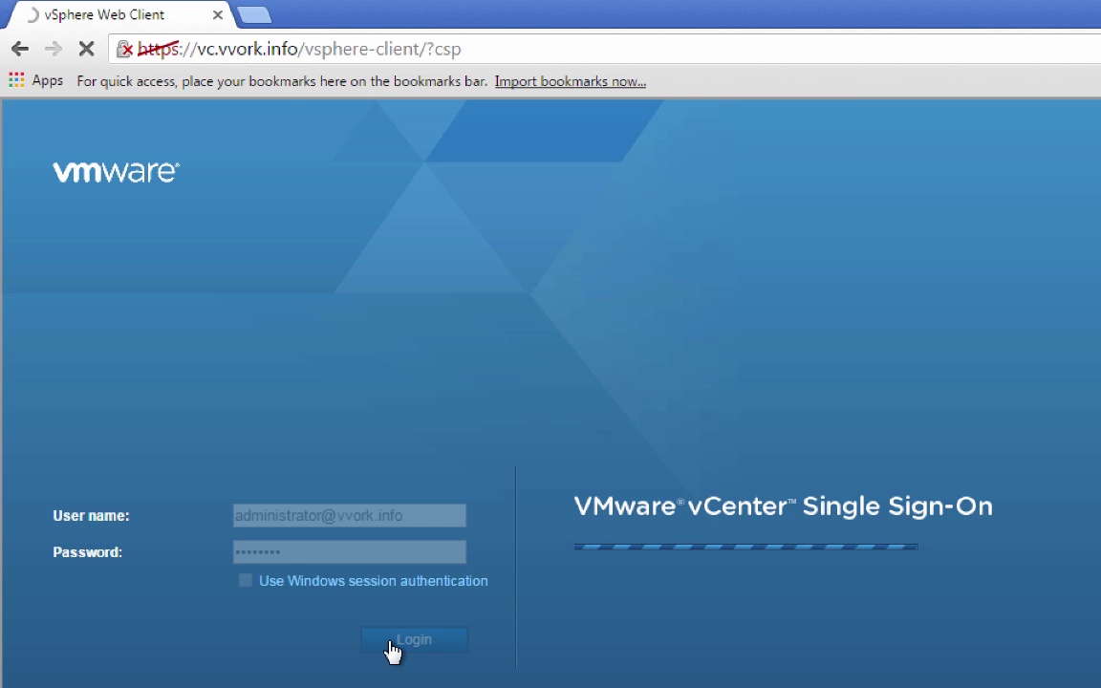
{"action": "left_click", "coordinate": [412, 638]}
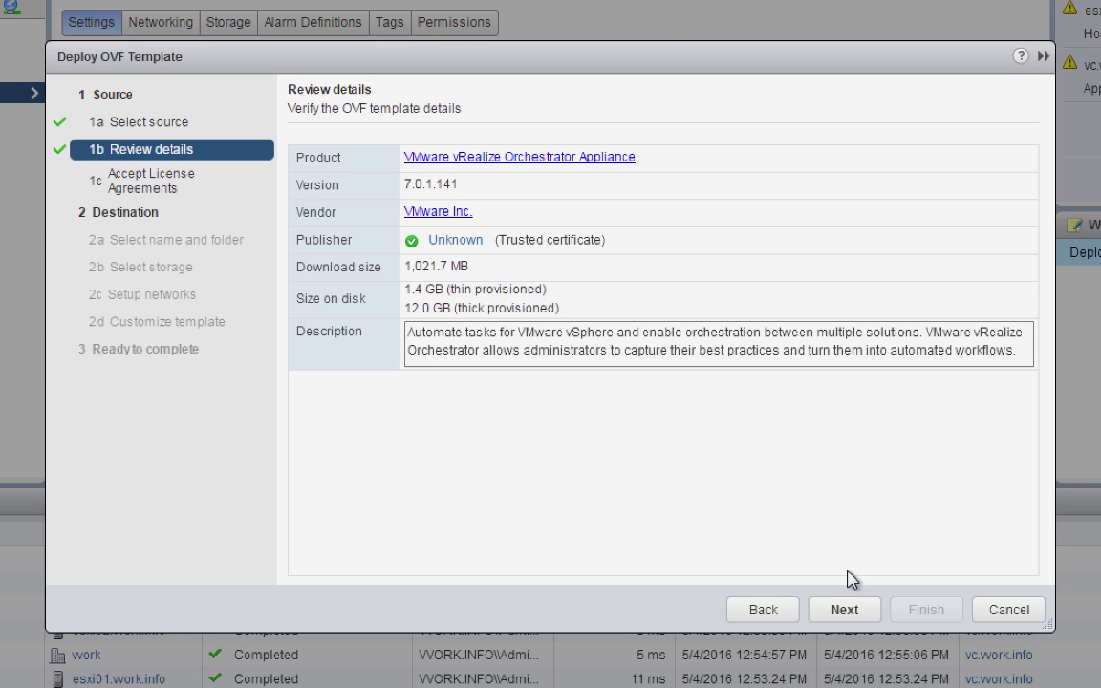
Step: Accept the vRealize Orchestrator Appliance 7.0.1 template details and continue to licensing
{"action": "left_click", "coordinate": [845, 607]}
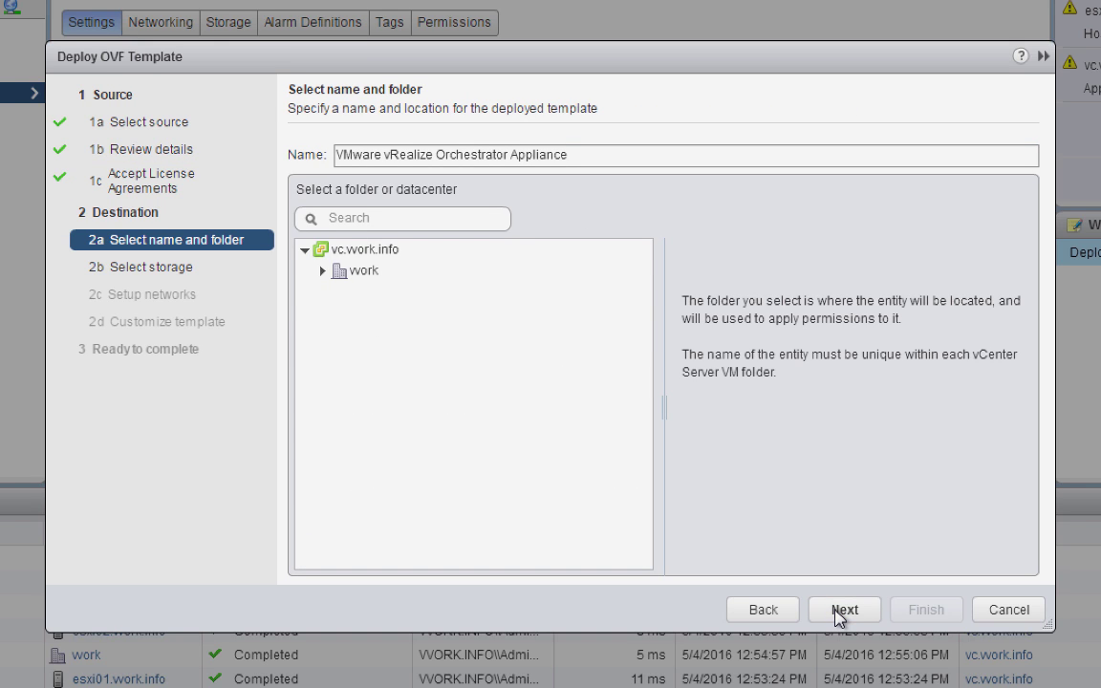
{"action": "mouse_move", "coordinate": [623, 141]}
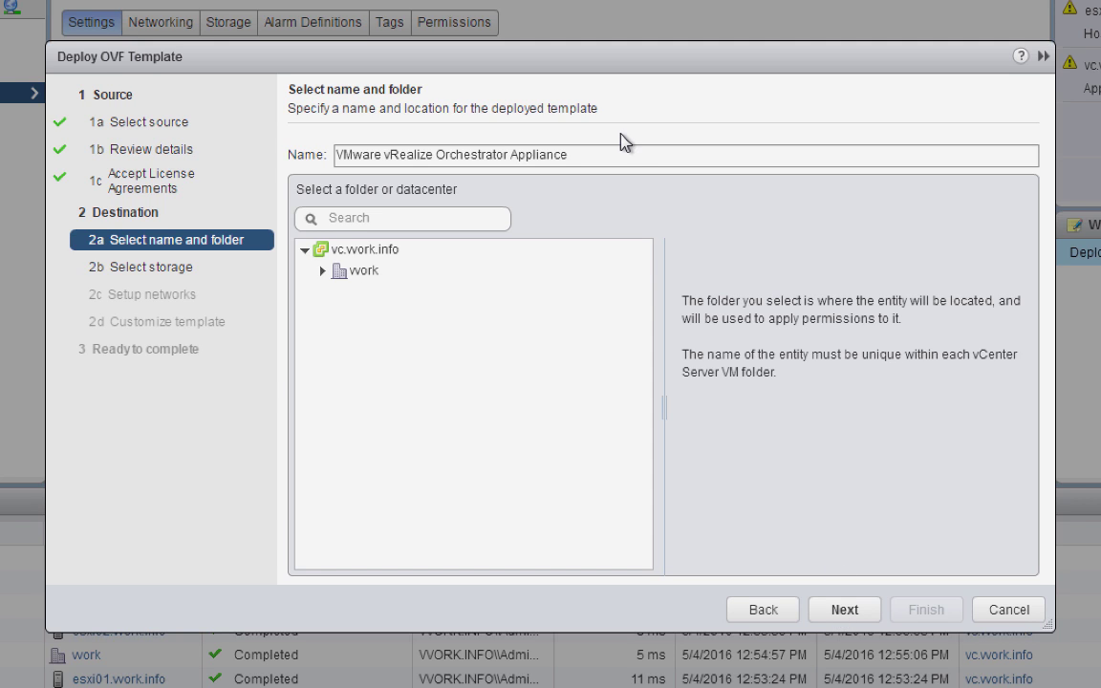
Step: Keep the default appliance name and place it in the datacenter under vc.work.info
{"action": "left_click", "coordinate": [843, 607]}
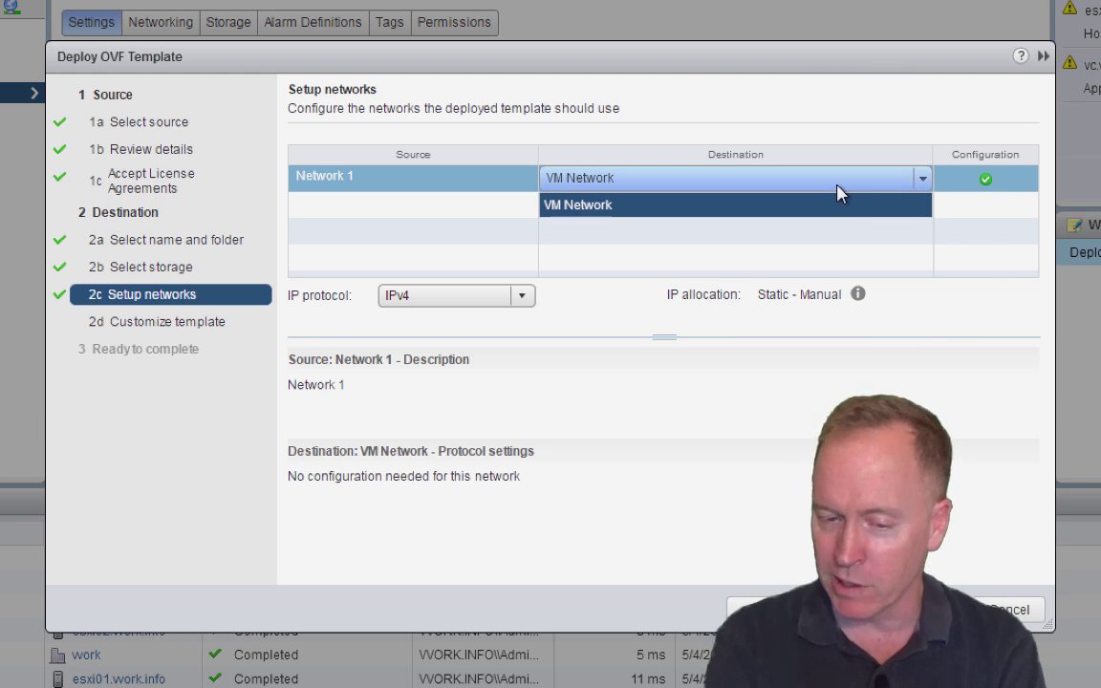
Step: Map Network 1 to VM Network and set the appliance hostname to vro.work.info
{"action": "left_click", "coordinate": [170, 321]}
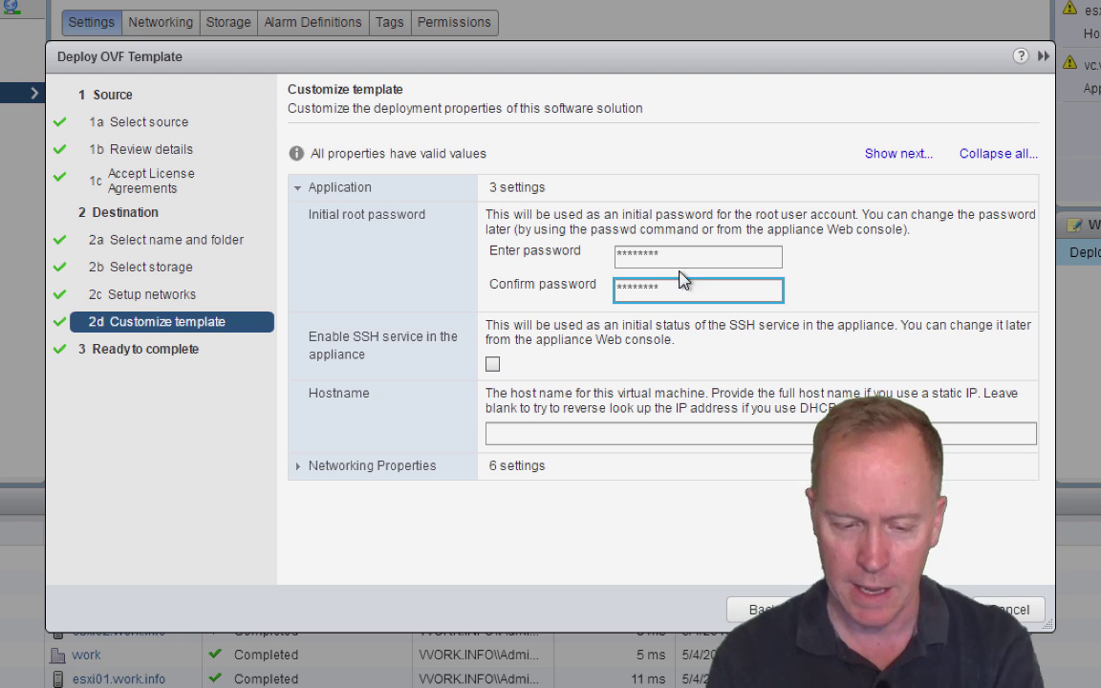
{"action": "type", "text": "vro.work.info"}
{"action": "type", "text": "172.20.3.50"}
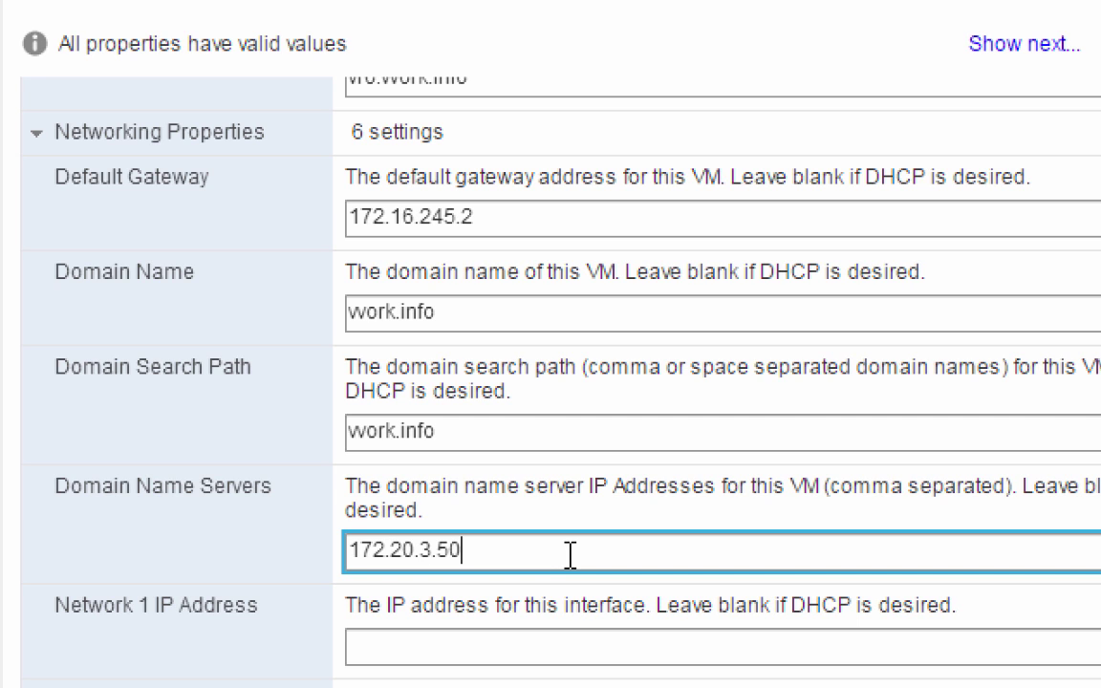
Step: Enter Network 1 IP address 172.16.245.104 with netmask 255.255.255.0
{"action": "left_click", "coordinate": [717, 646]}
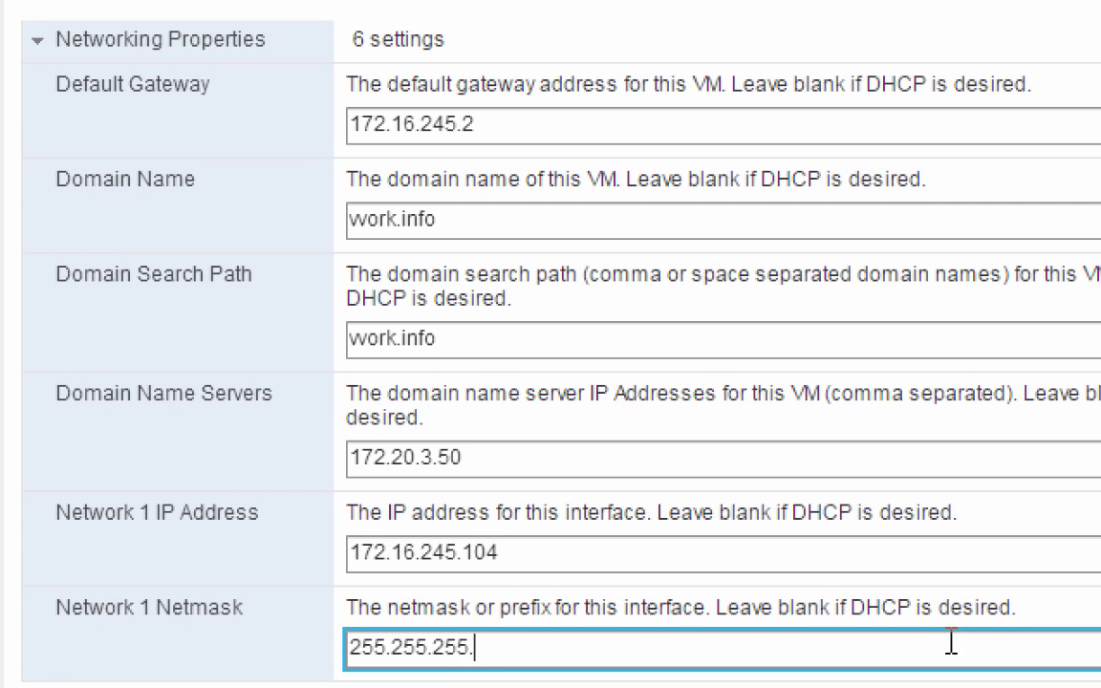
{"action": "type", "text": "0"}
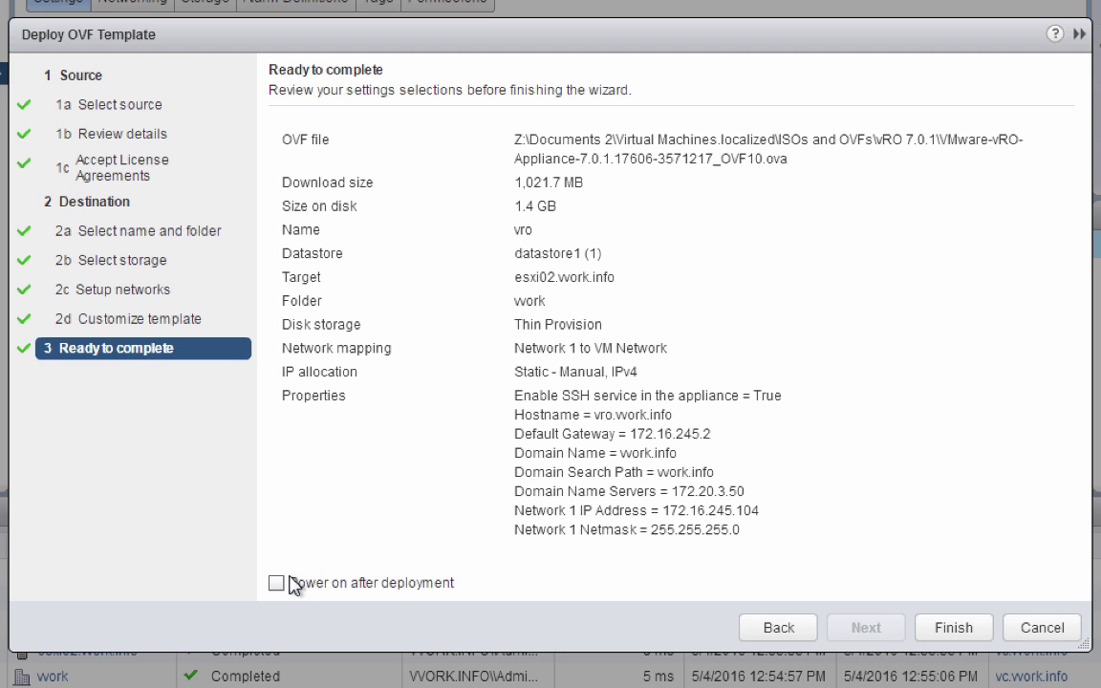
Step: Enable 'Power on after deployment' and finish deploying the vro appliance to esxi02.work.info
{"action": "left_click", "coordinate": [952, 627]}
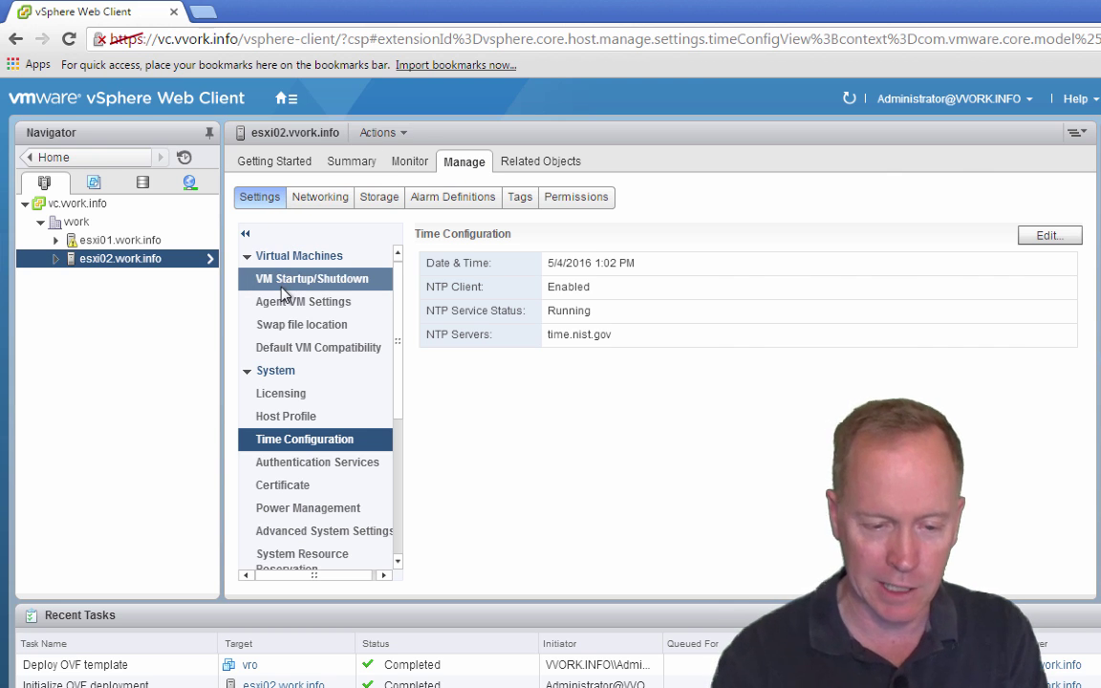